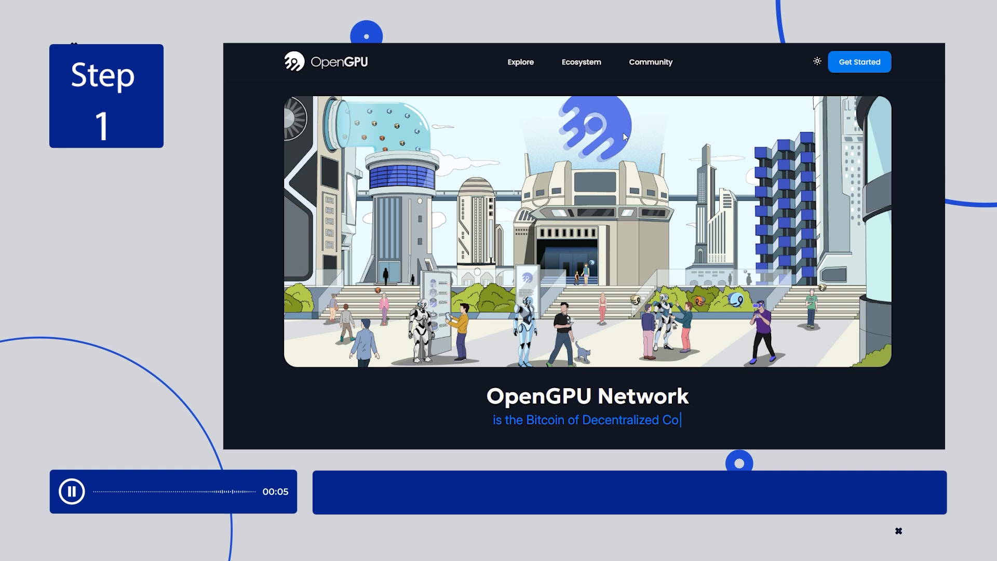
- Scroll the OpenGPU site to reach the provider app installer download
scroll(down, 3)
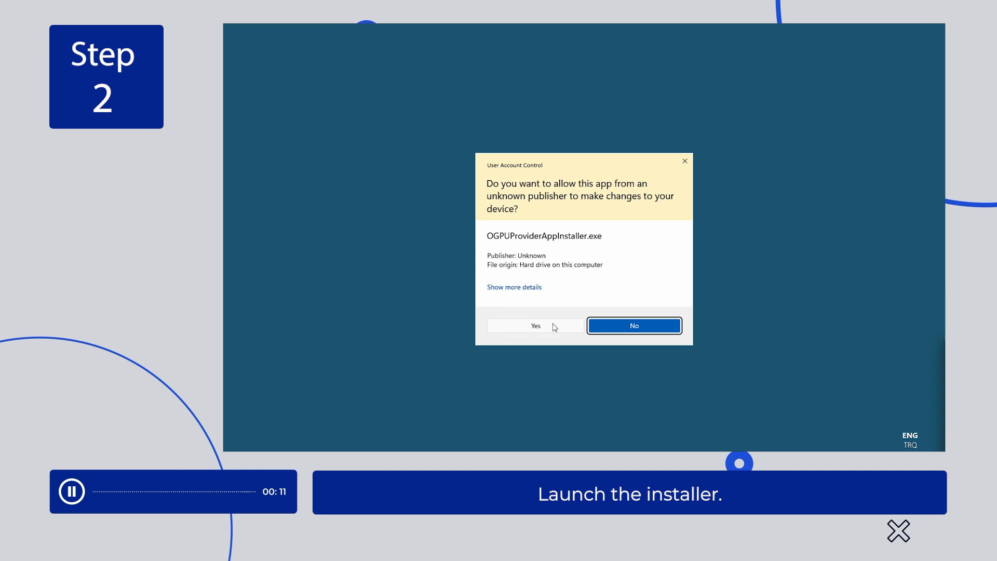
- Allow the installer through User Account Control and continue past the passed system check
click(535, 326)
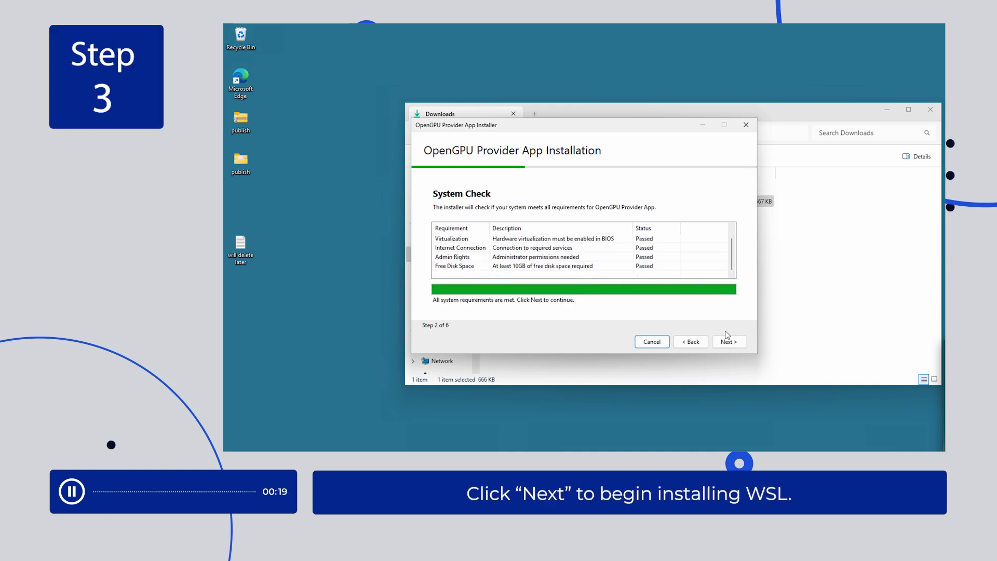
click(729, 342)
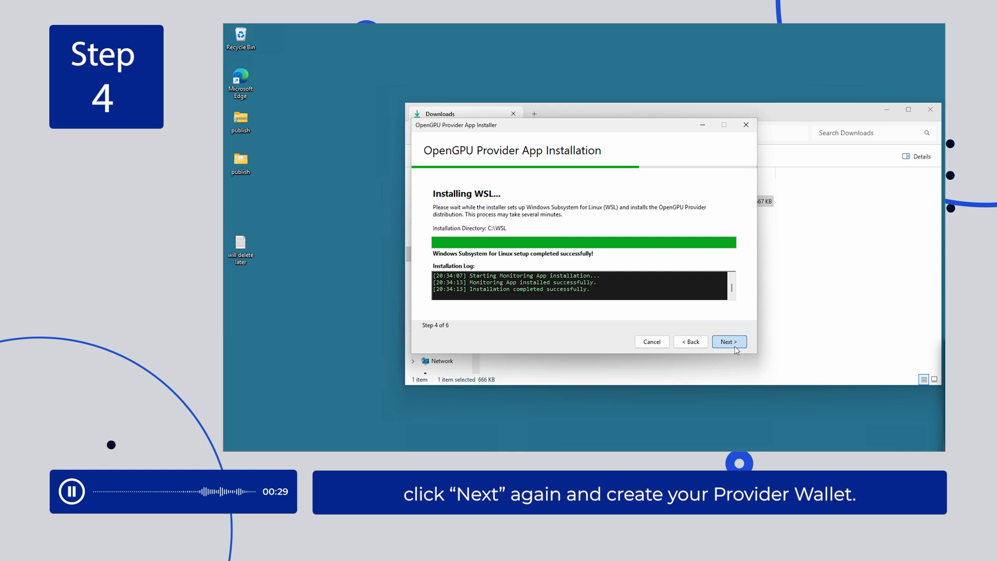
- Create a new password-protected provider wallet and dismiss the wallet-created notice
click(729, 341)
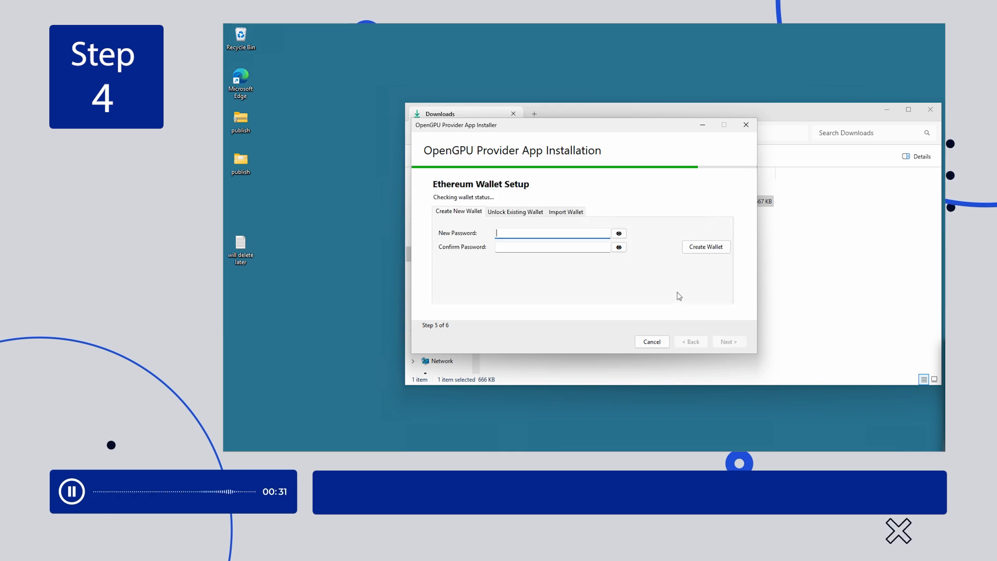
mouse_move(637, 252)
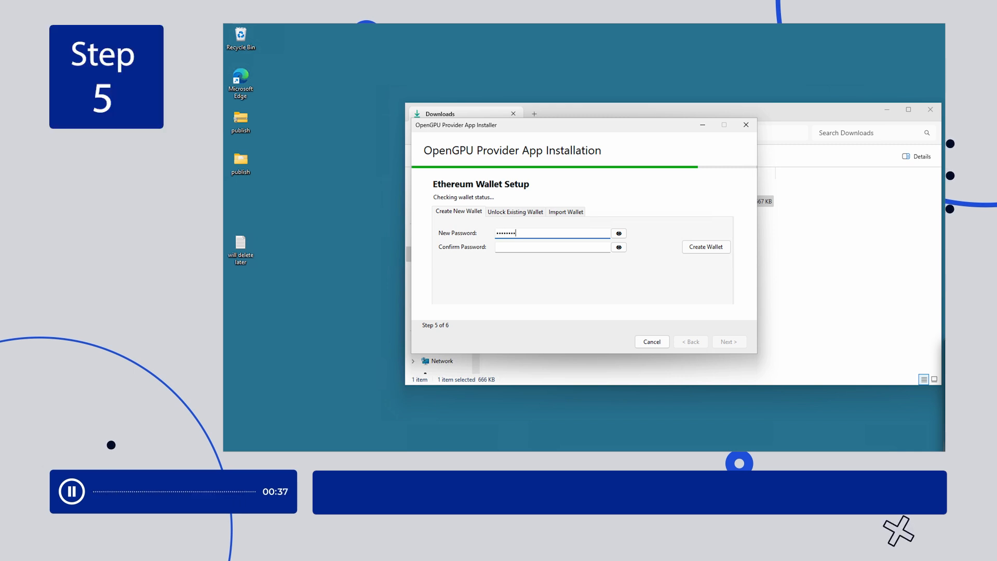
click(552, 247)
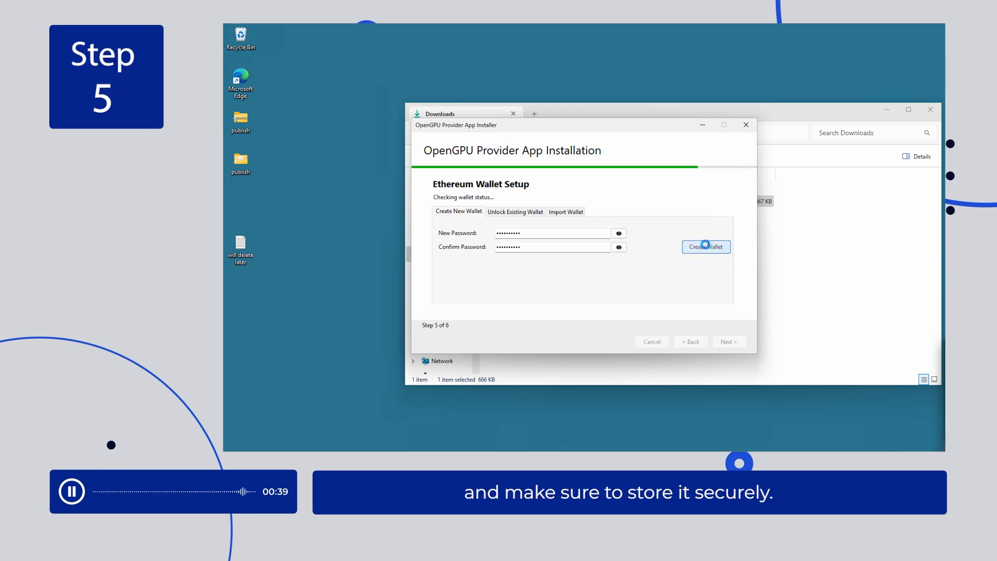
click(705, 247)
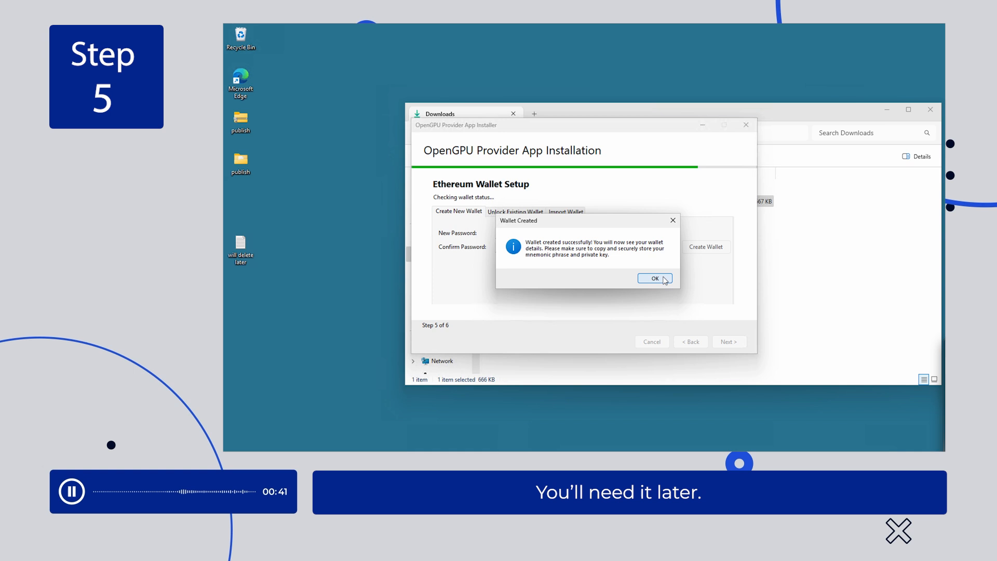
click(654, 277)
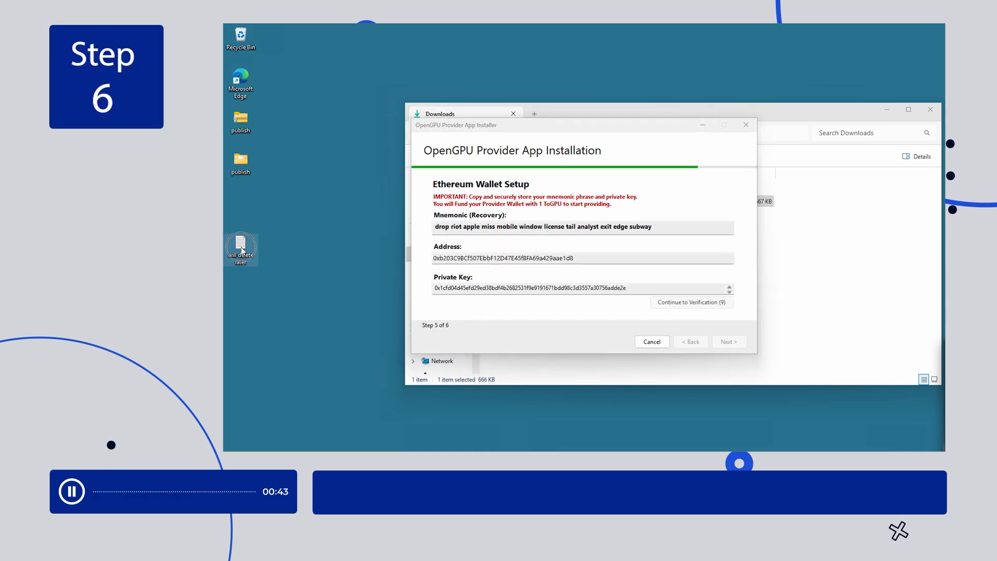
- Save the mnemonic, address and private key in 'will delete later', then focus the management address field
double_click(240, 246)
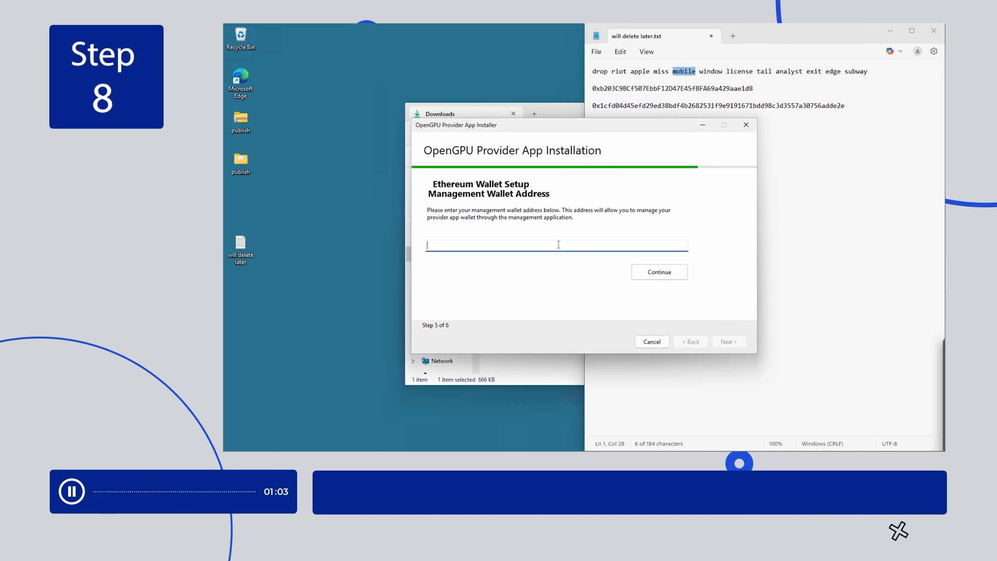
click(659, 272)
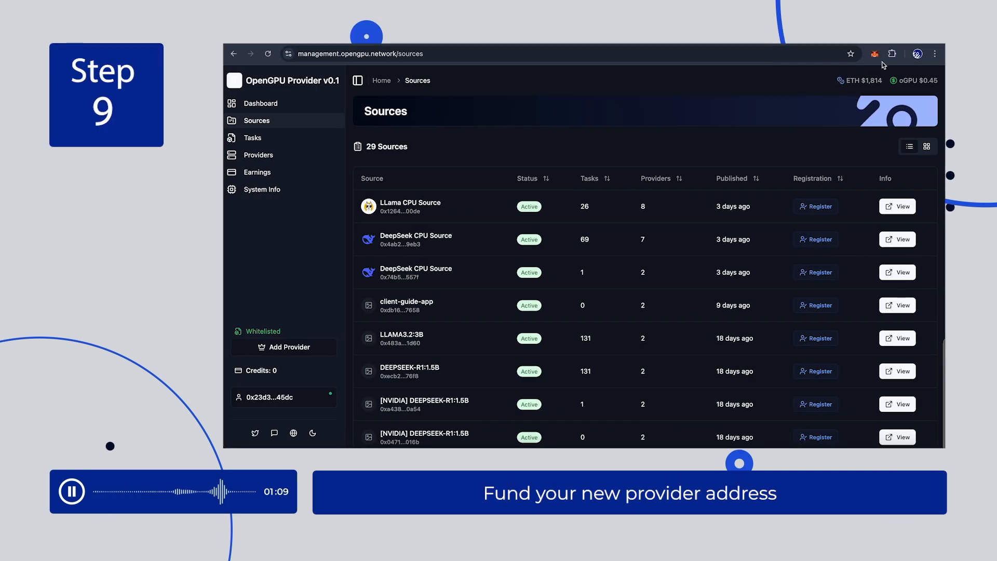
- Send 1 oGPU from the wallet extension to the new provider address
click(875, 54)
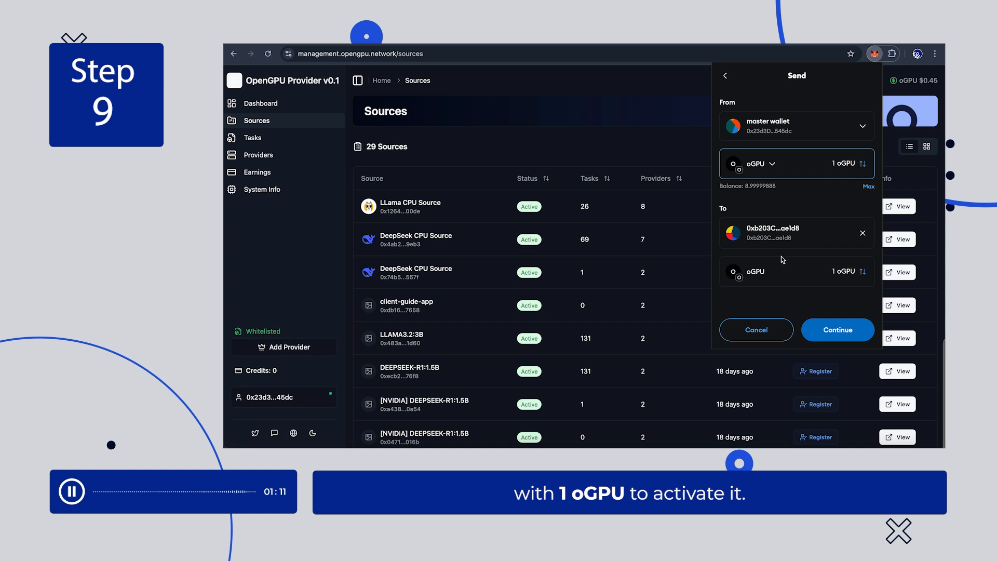
click(755, 330)
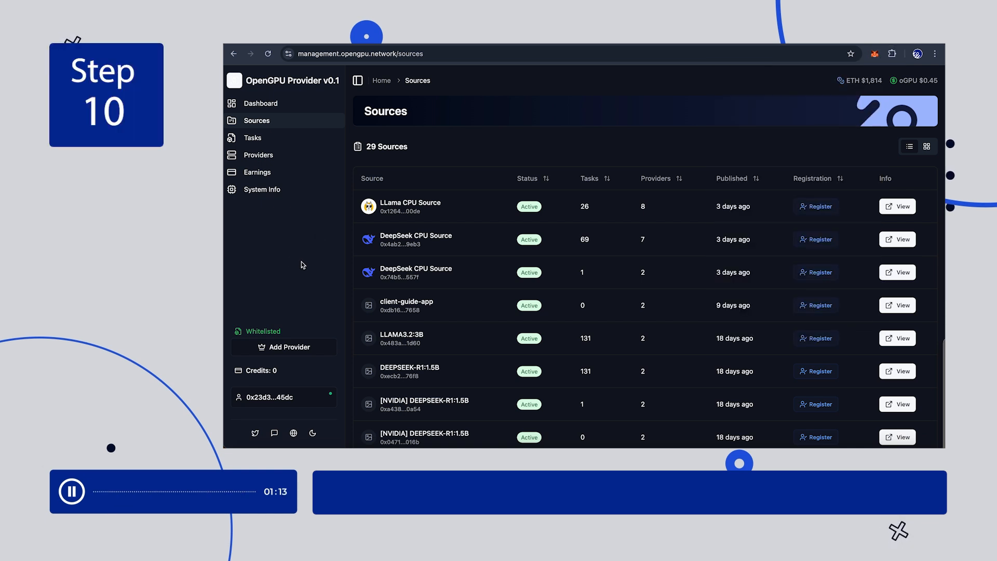
- Announce provider 0xb203C9BCf507EbbF12D47E45fBFA69a429aae1d8 via Add Provider
click(284, 346)
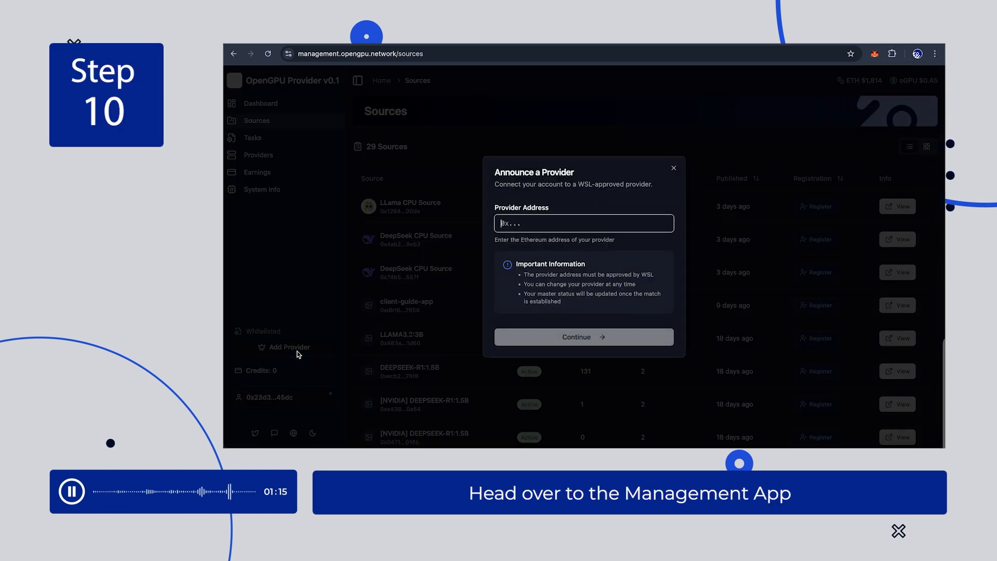
text(0xb203C9BCf507EbbF12D47E45fBFA69a429aae1d8)
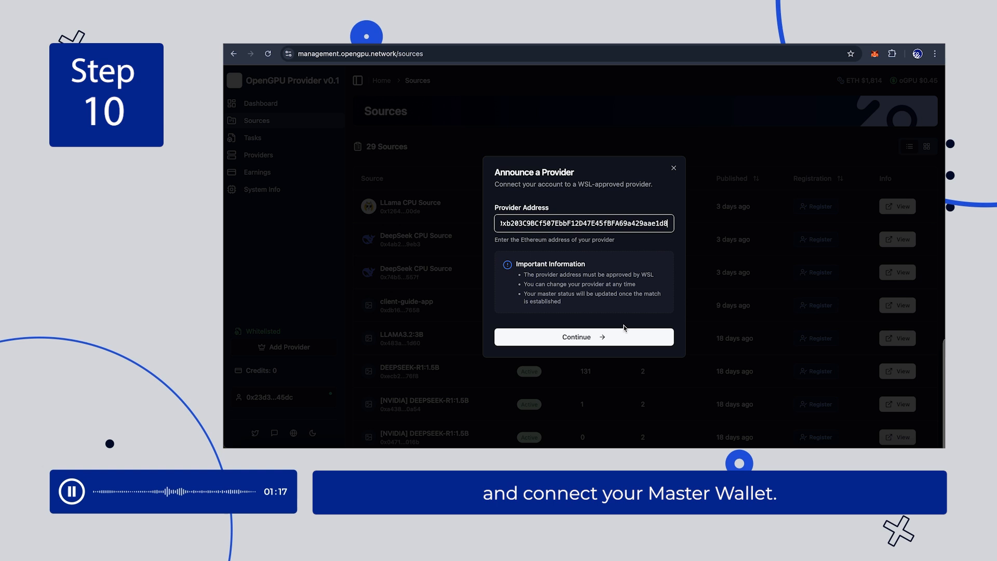
click(583, 337)
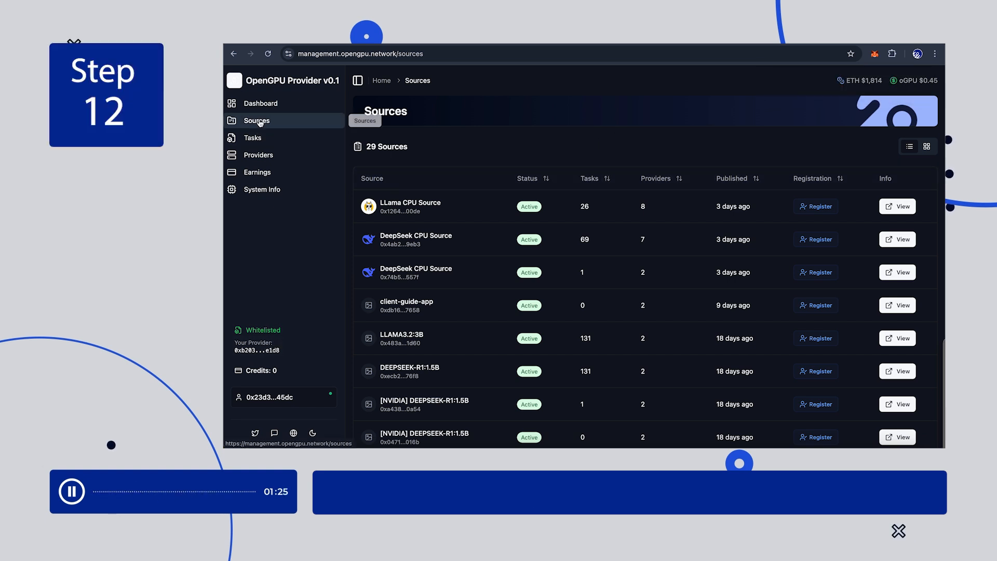
- Register for the LLama CPU Source and confirm the wallet transaction
click(816, 206)
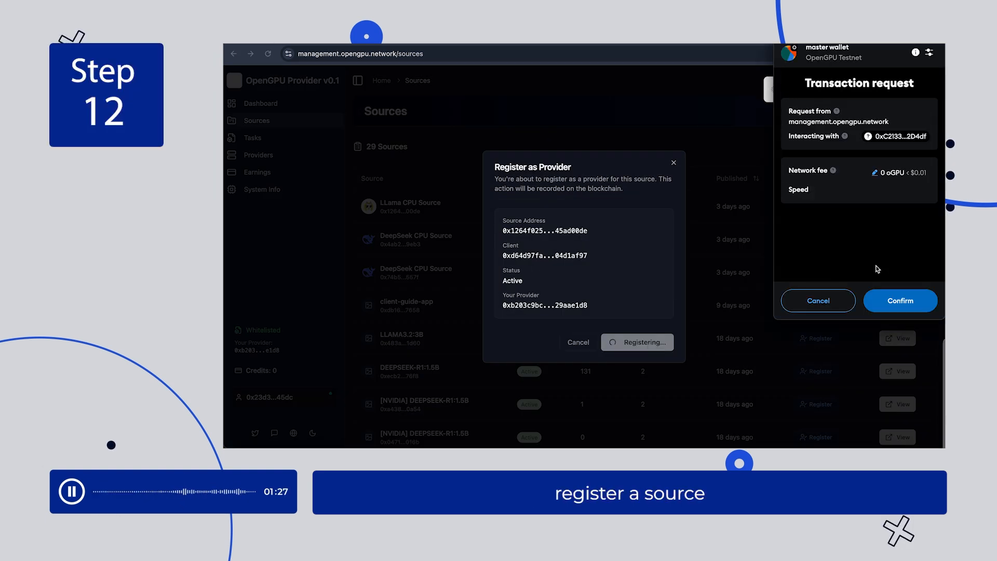
click(899, 300)
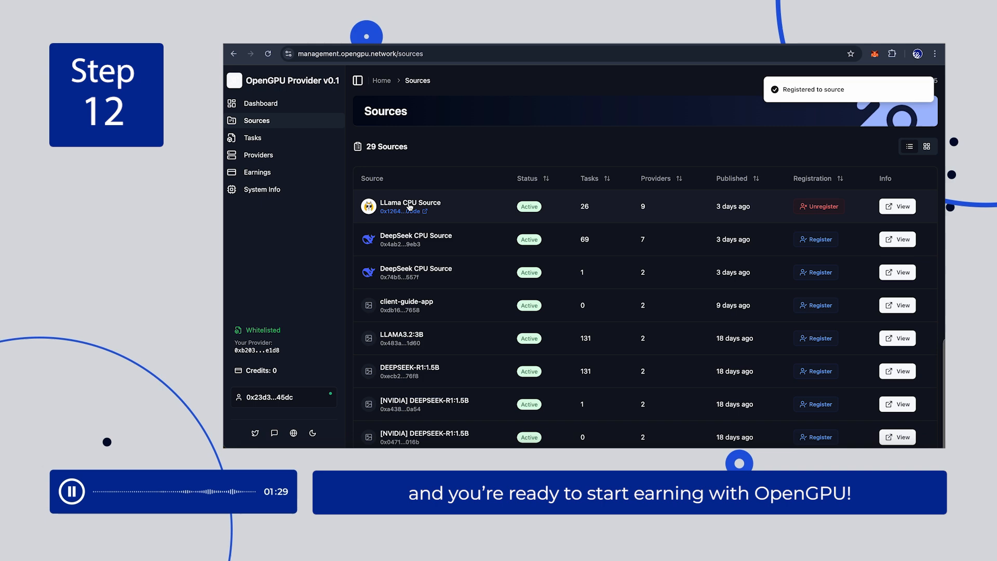